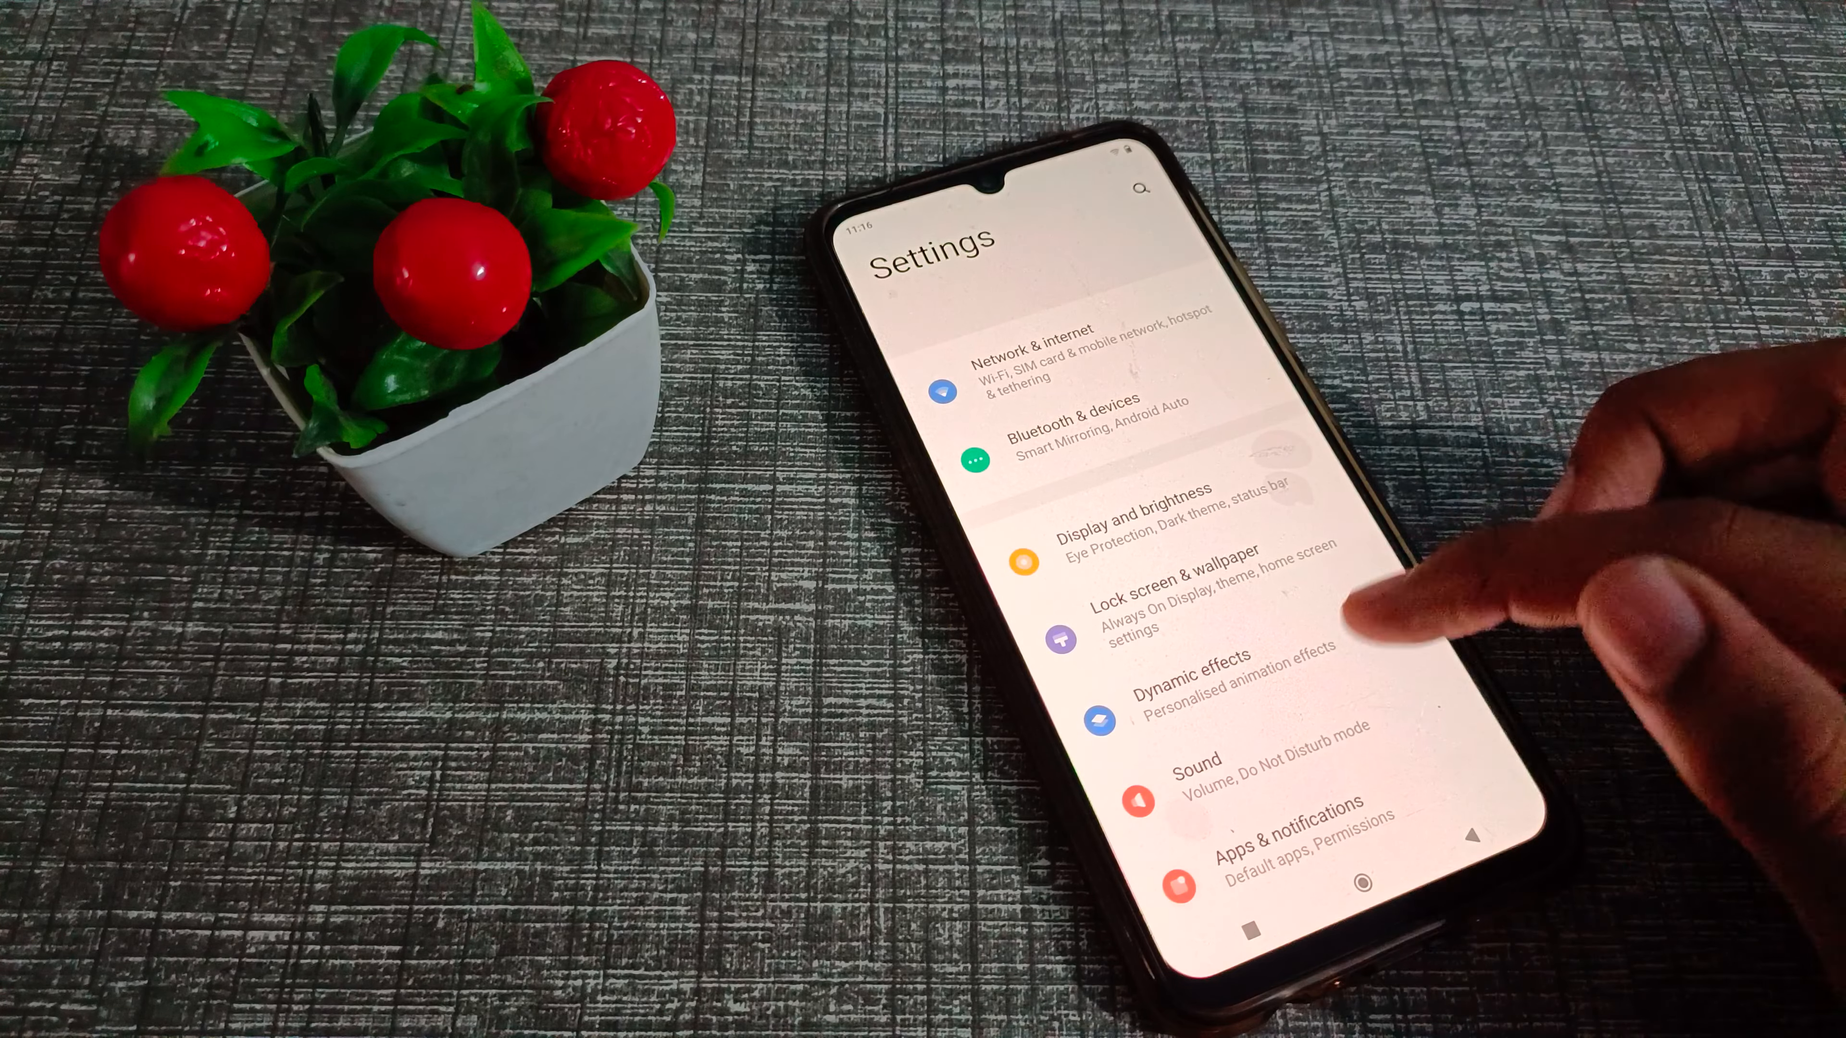
Step: Scroll the Settings list and go into the System section
{"action": "scroll", "scroll_direction": "down", "scroll_amount": 3}
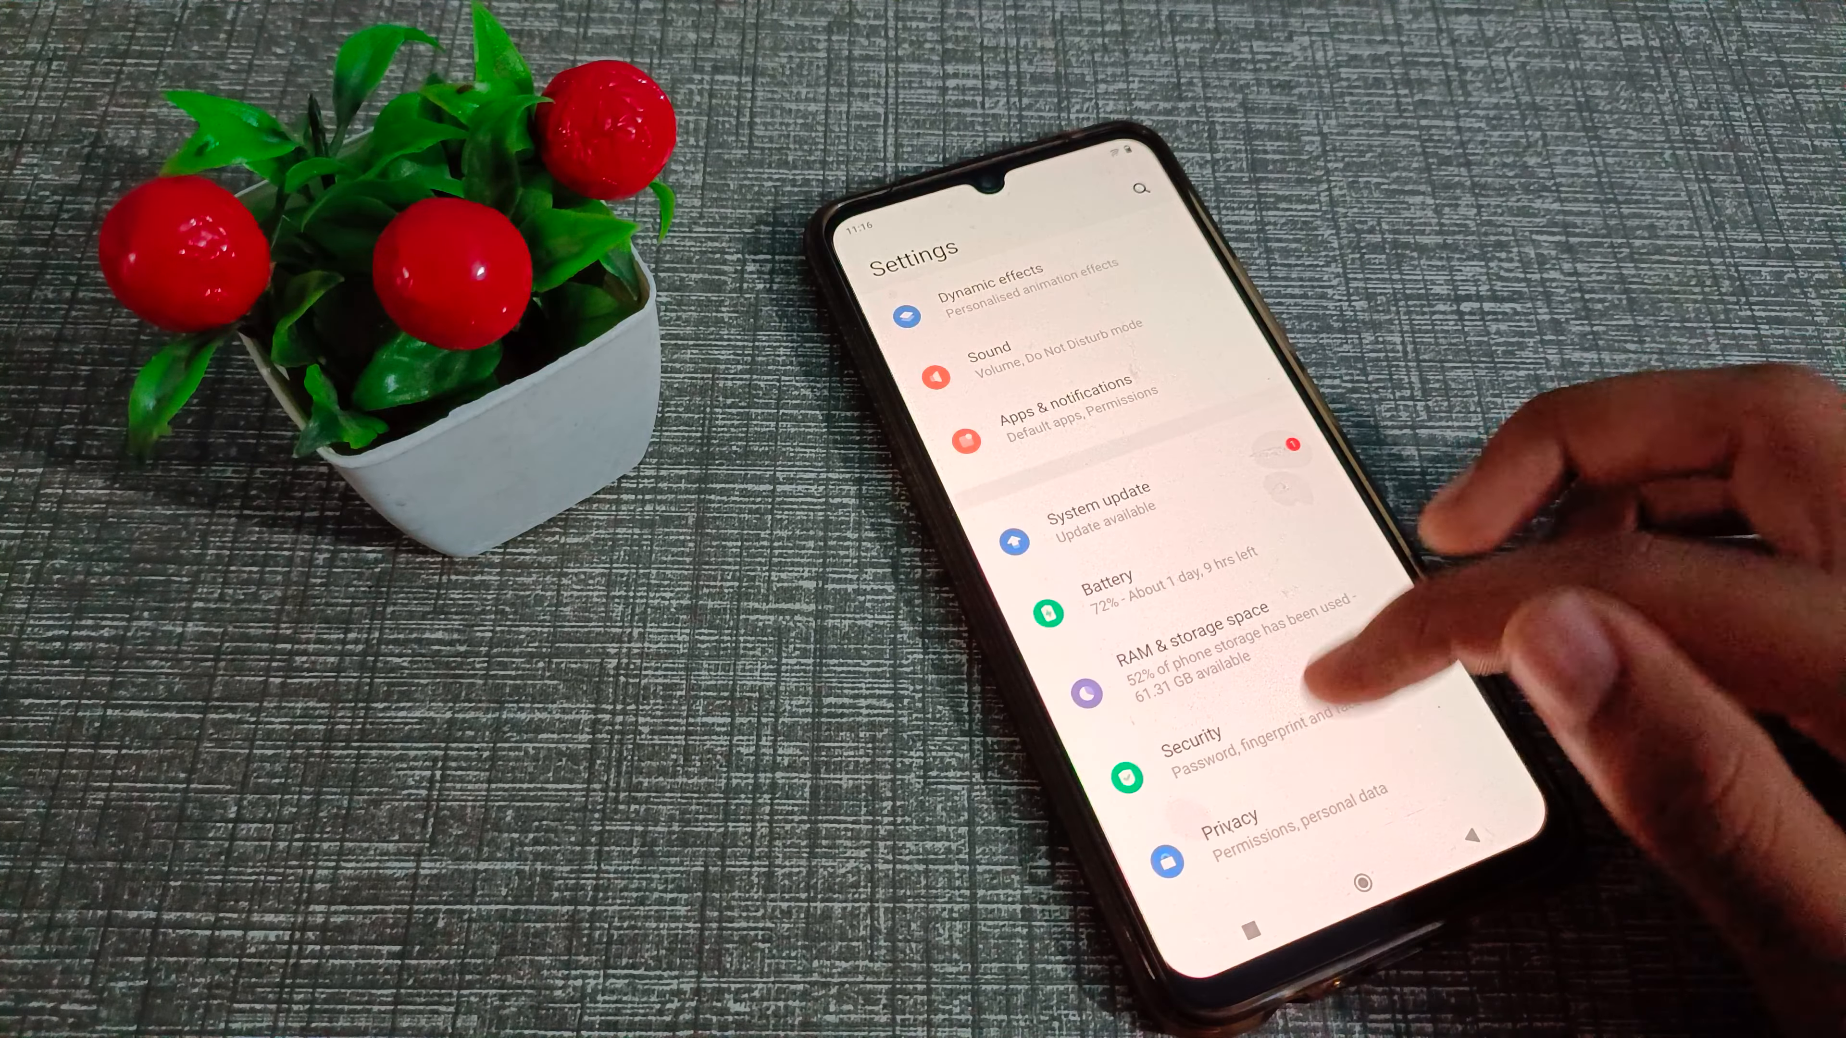
{"action": "scroll", "scroll_direction": "down", "scroll_amount": 3}
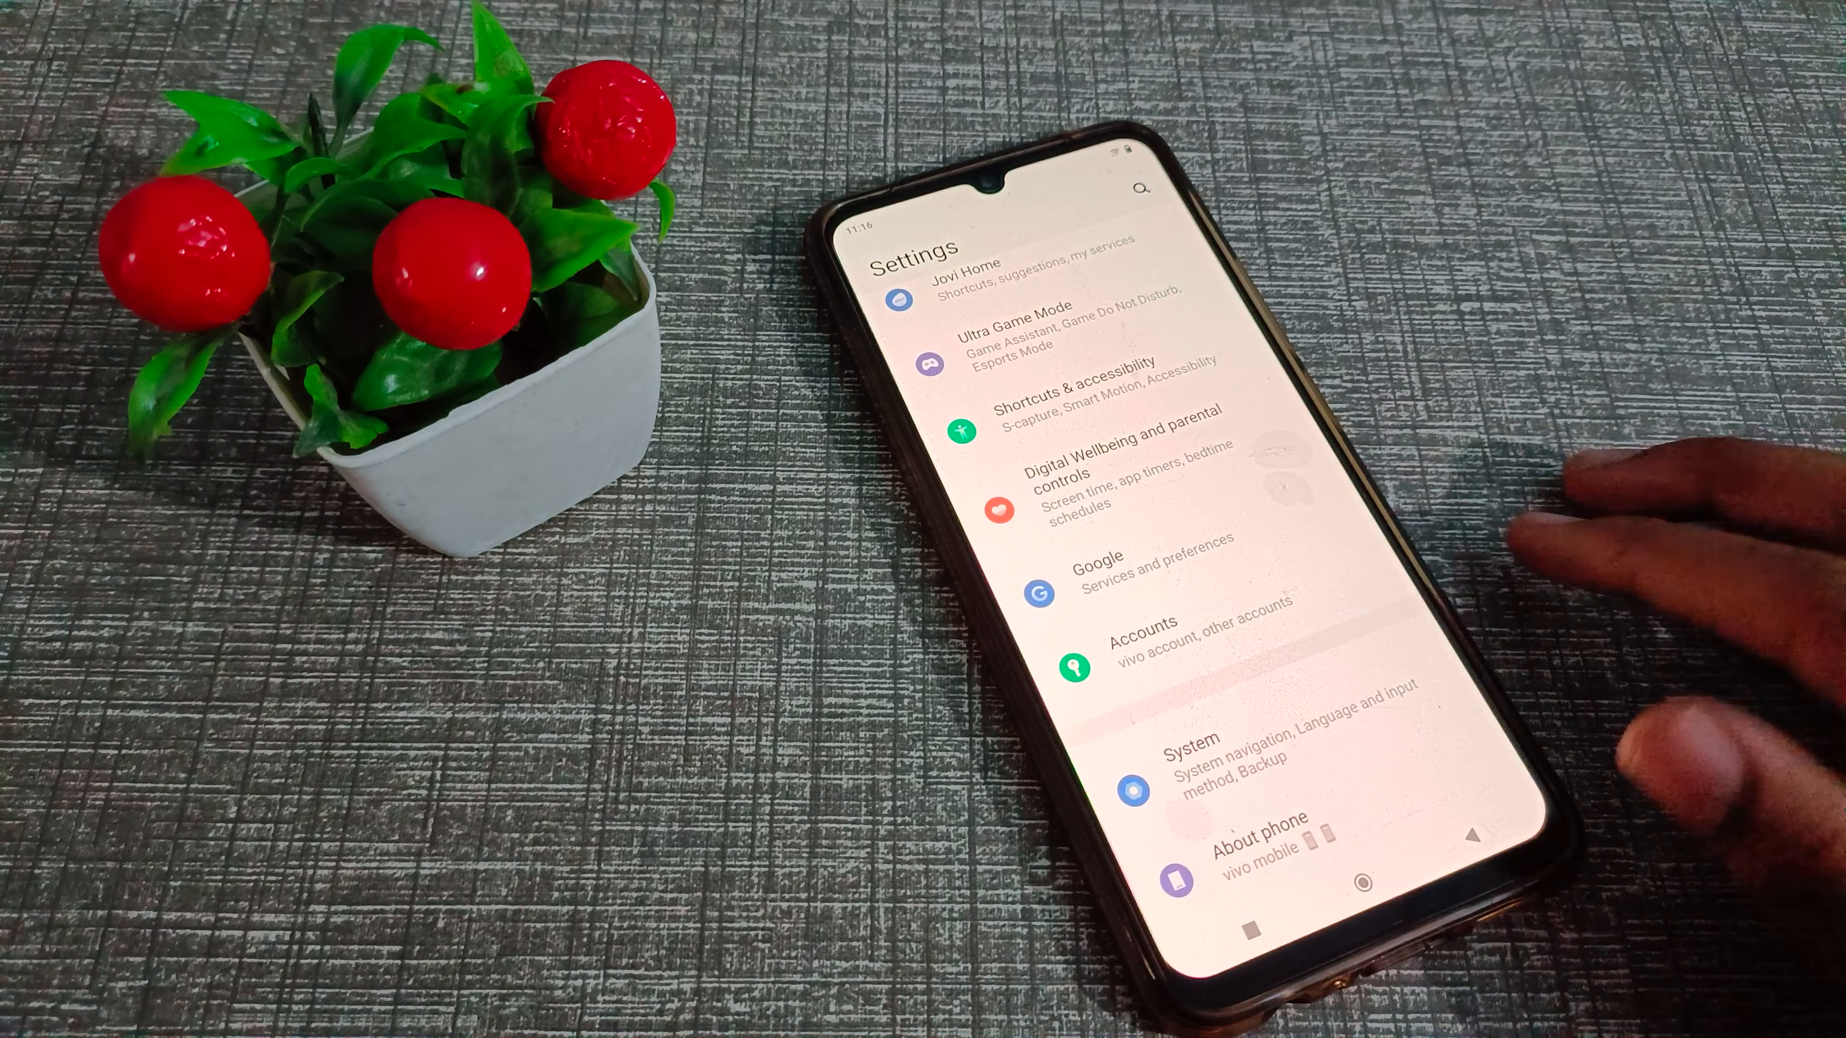
{"action": "left_click", "coordinate": [1195, 748]}
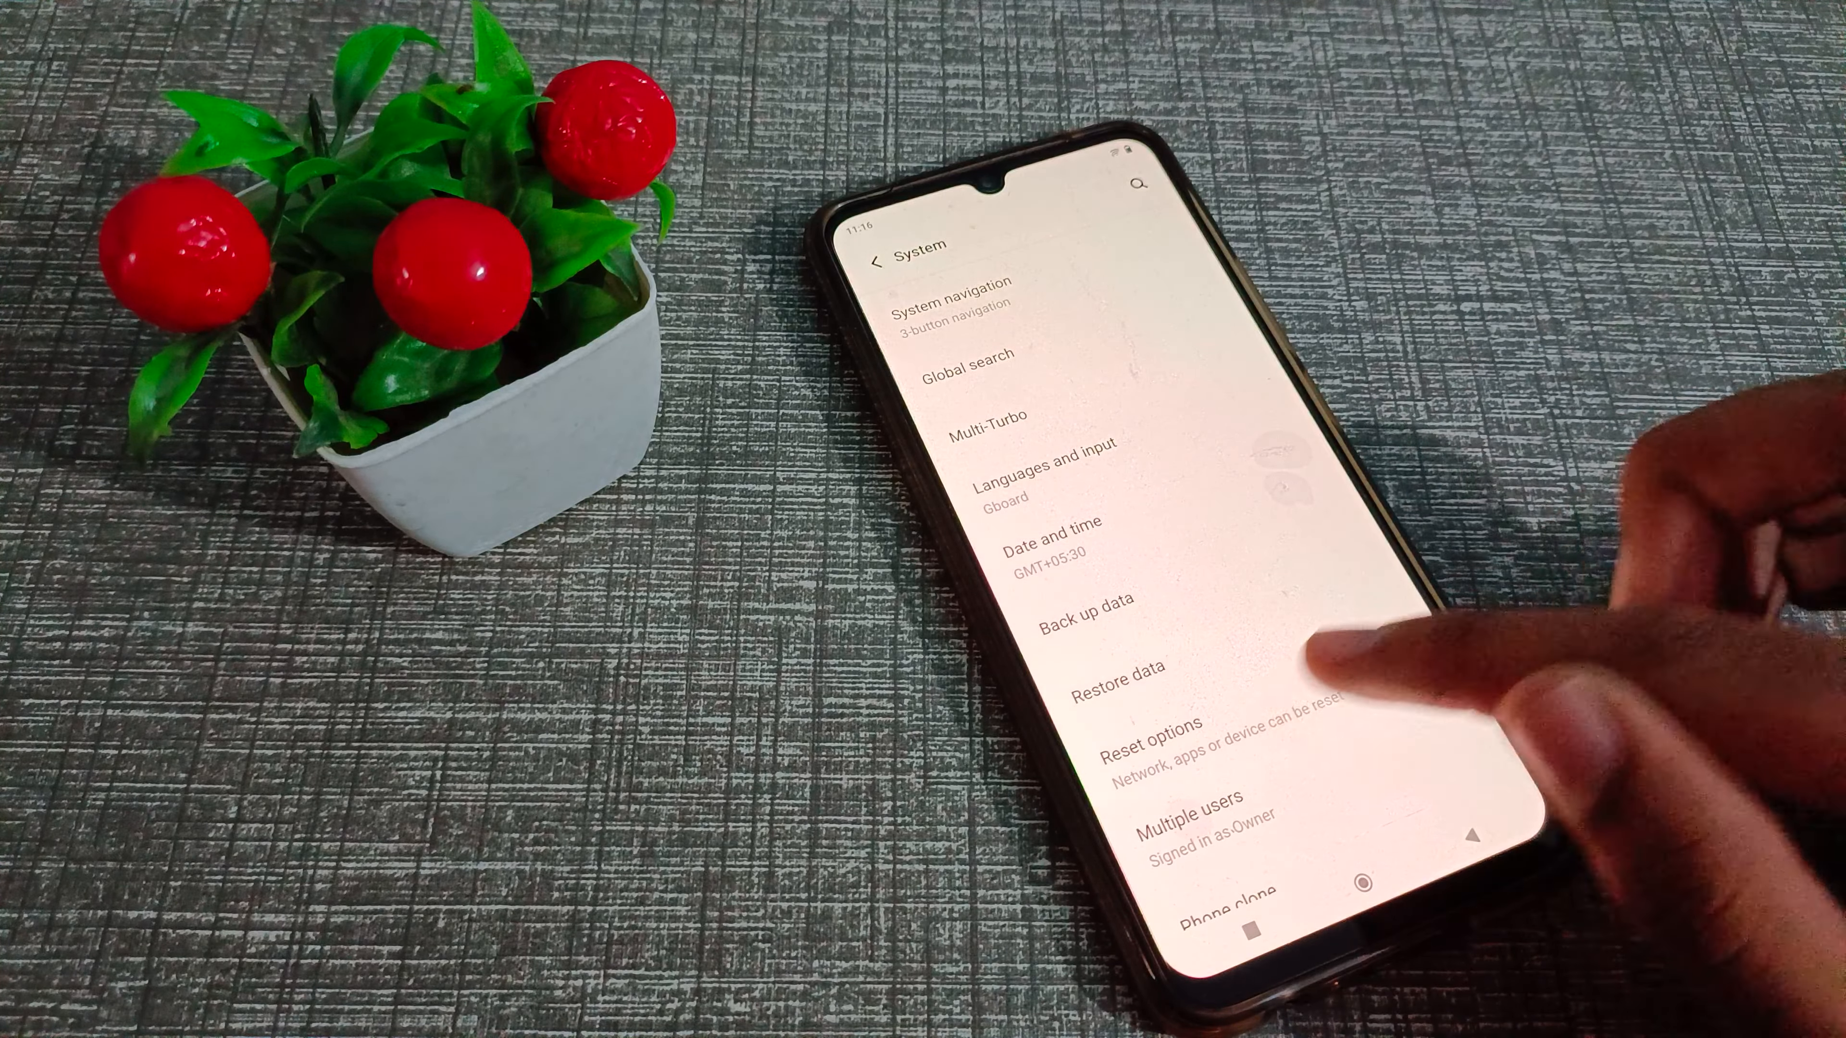
Step: Choose Reset Wi-Fi, mobile & Bluetooth under Reset options and reach the final confirmation
{"action": "left_click", "coordinate": [1148, 739]}
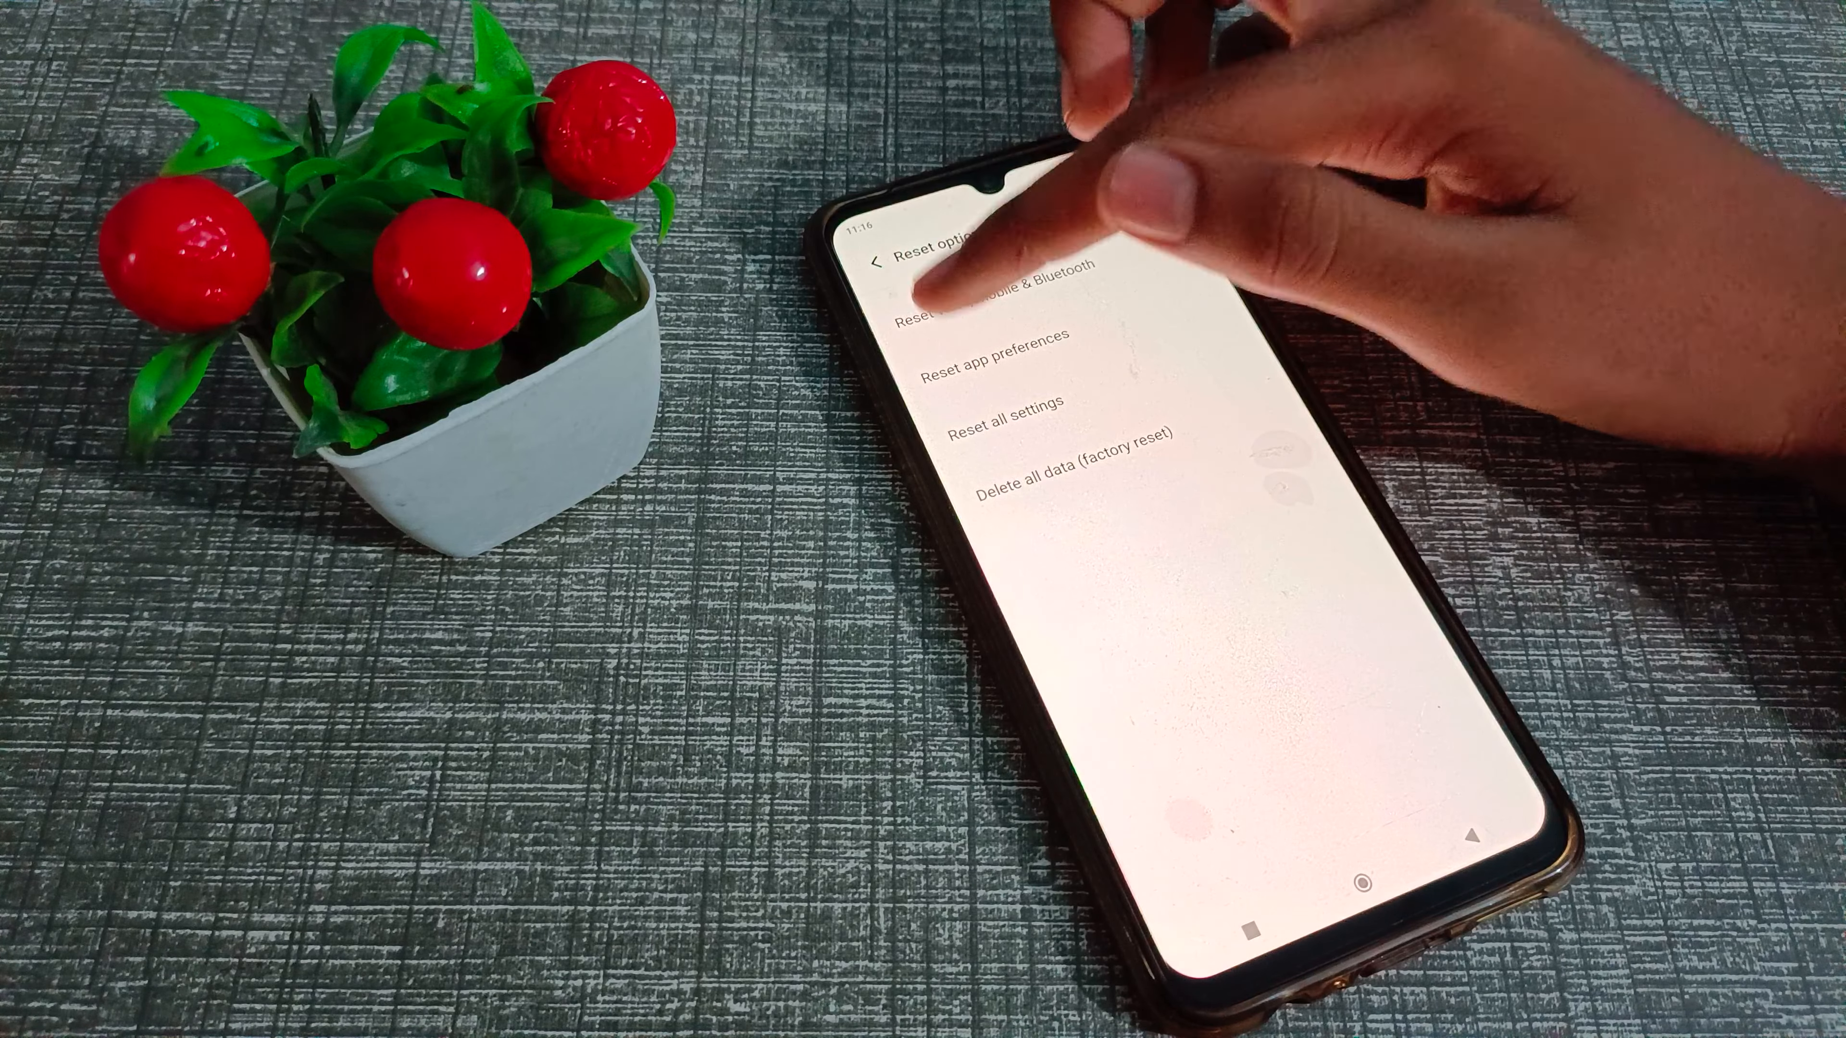
{"action": "left_click", "coordinate": [965, 298]}
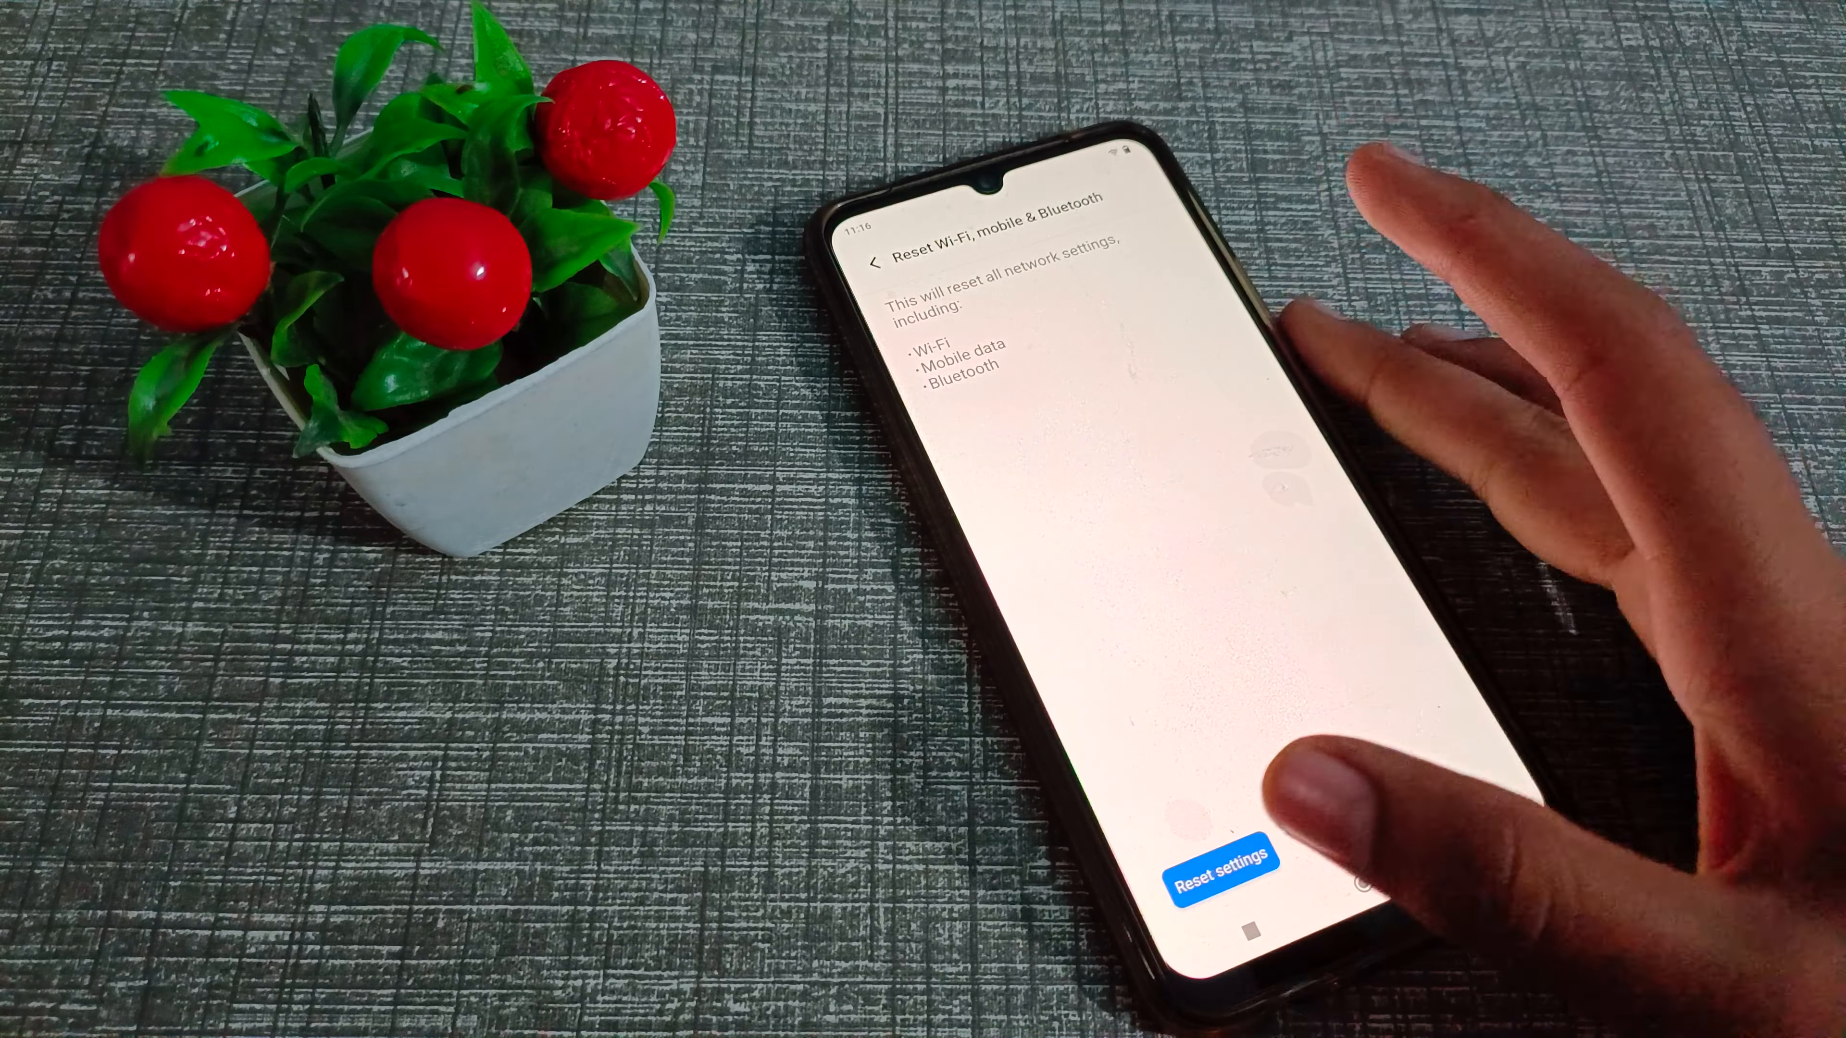
{"action": "left_click", "coordinate": [1222, 880]}
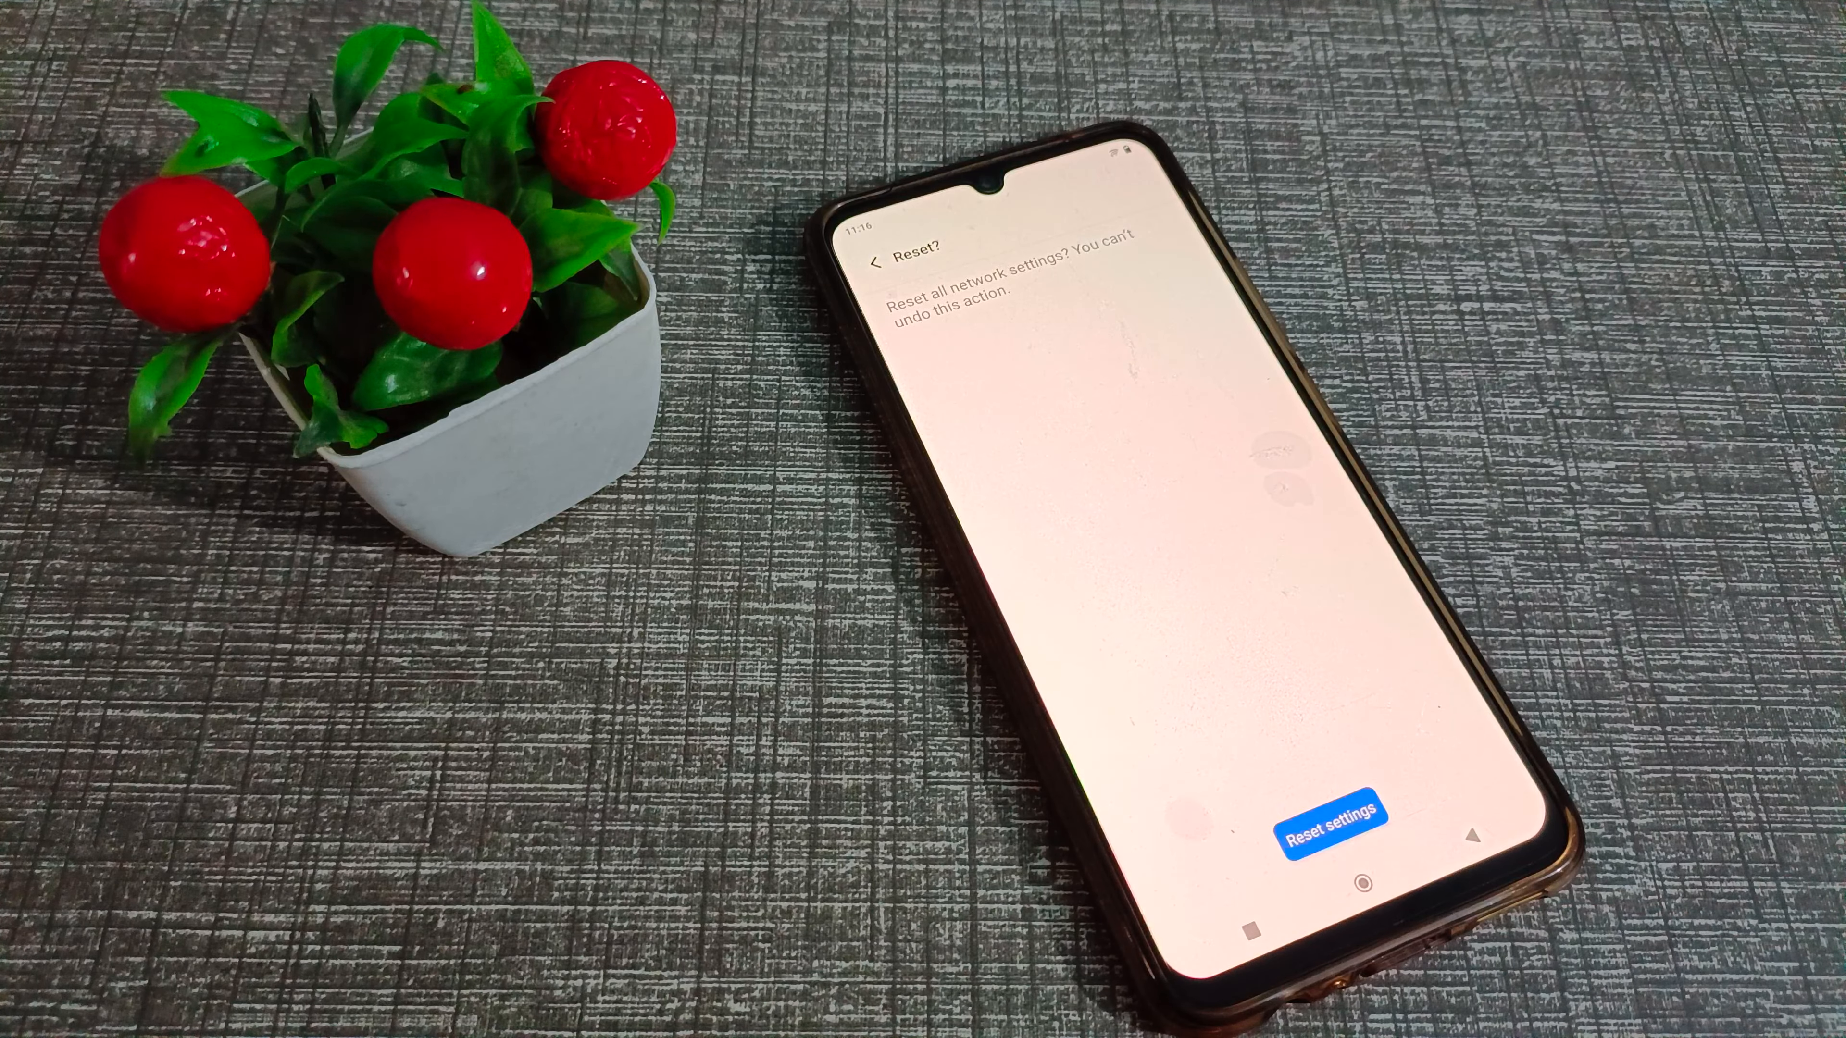
Step: Confirm the reset so the 'Network settings have been reset' notice appears
{"action": "left_click", "coordinate": [1332, 818]}
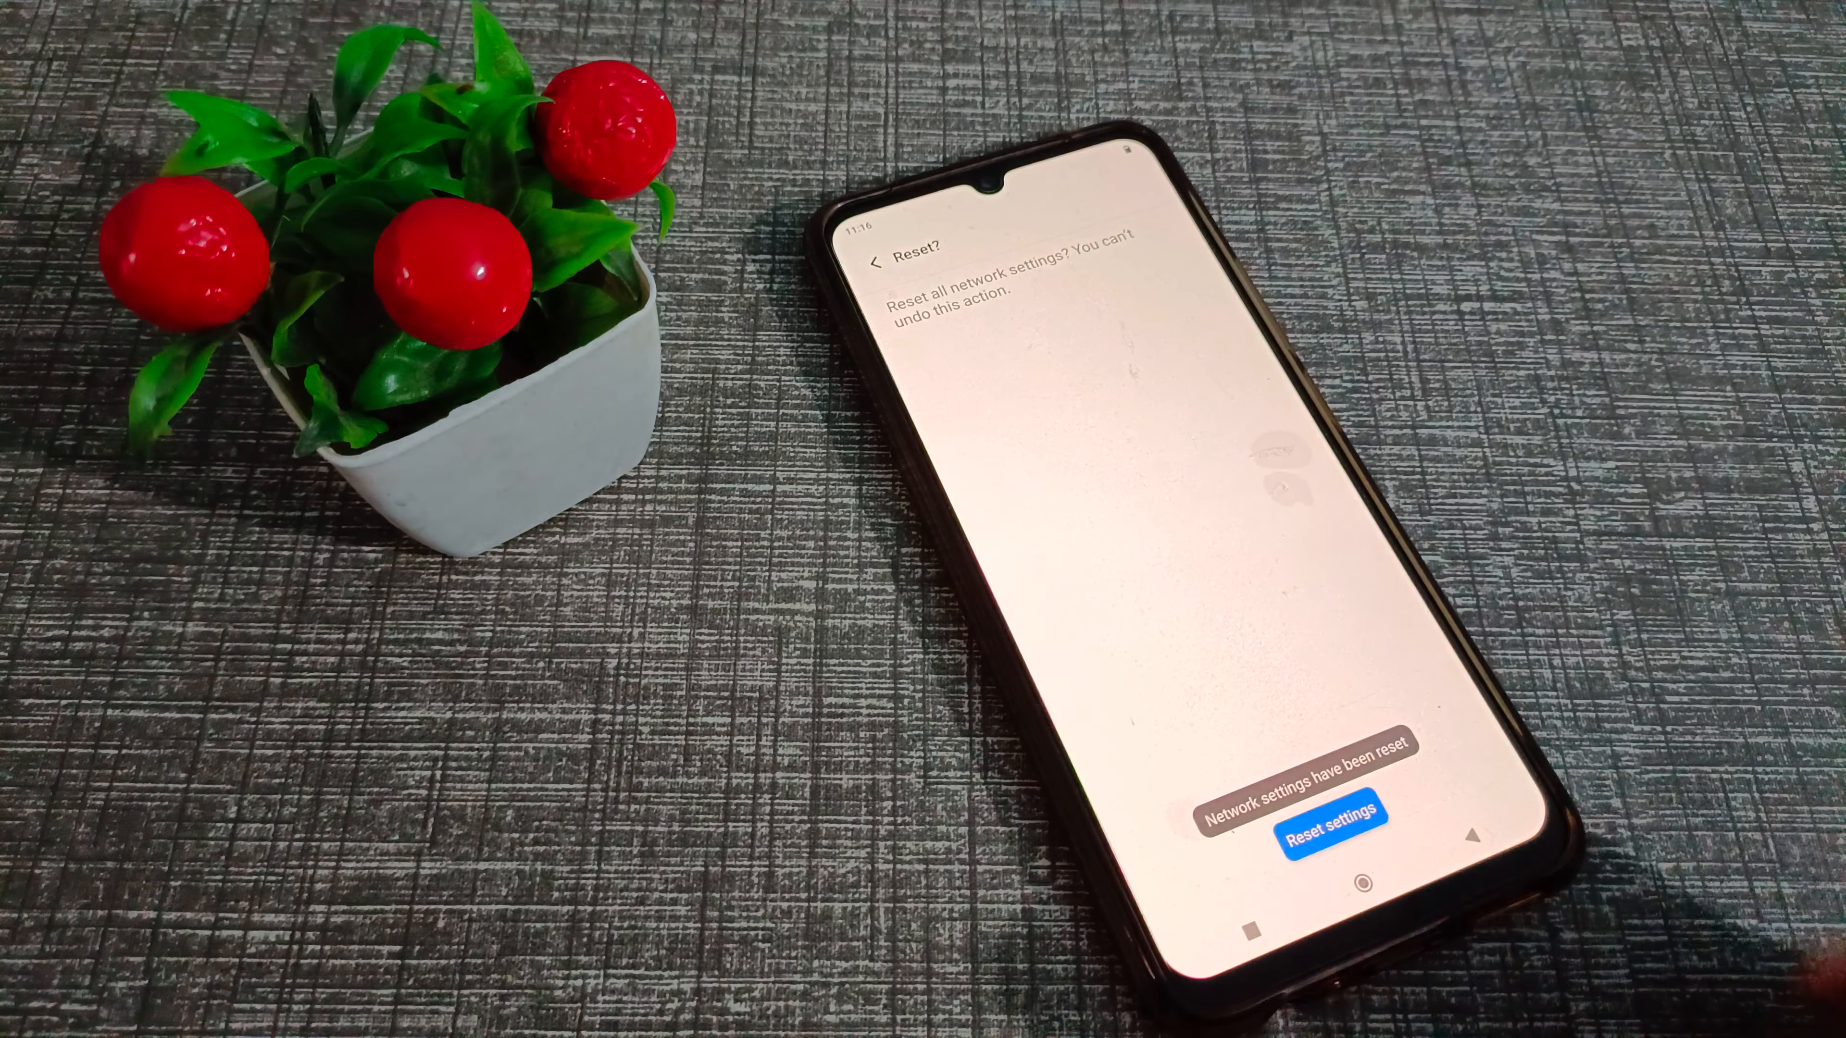